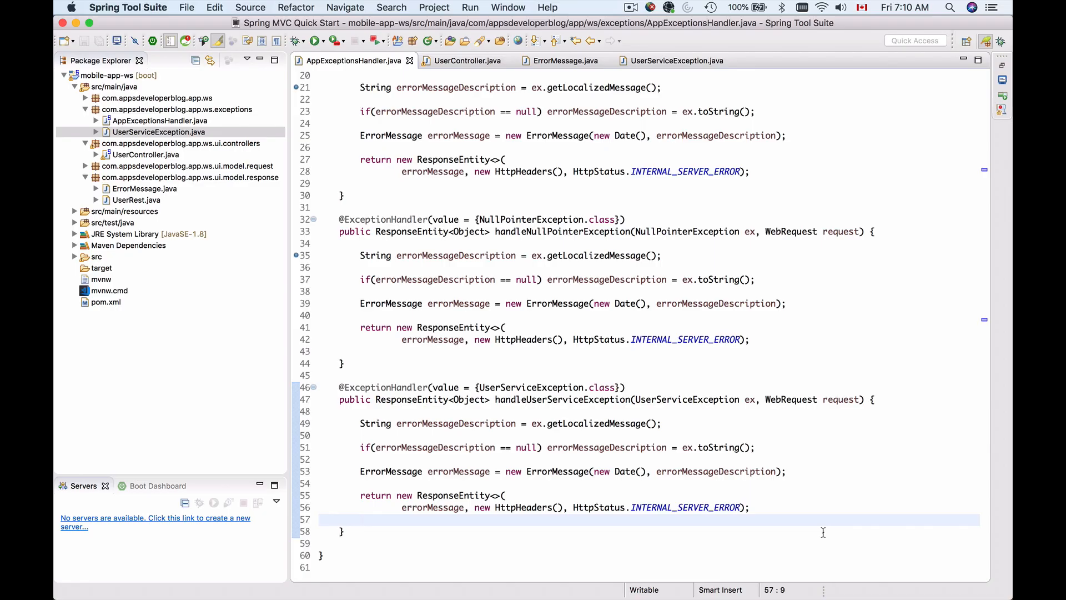
- Review the NullPointerException and UserServiceException handlers, highlighting their duplicated response-building code
scroll(up, 3)
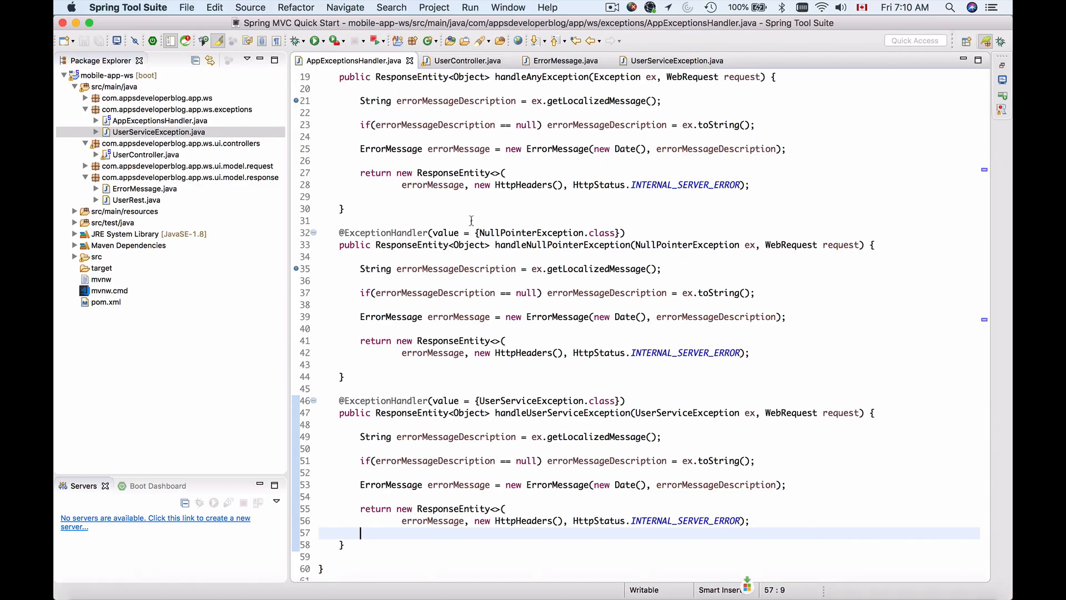
scroll(up, 3)
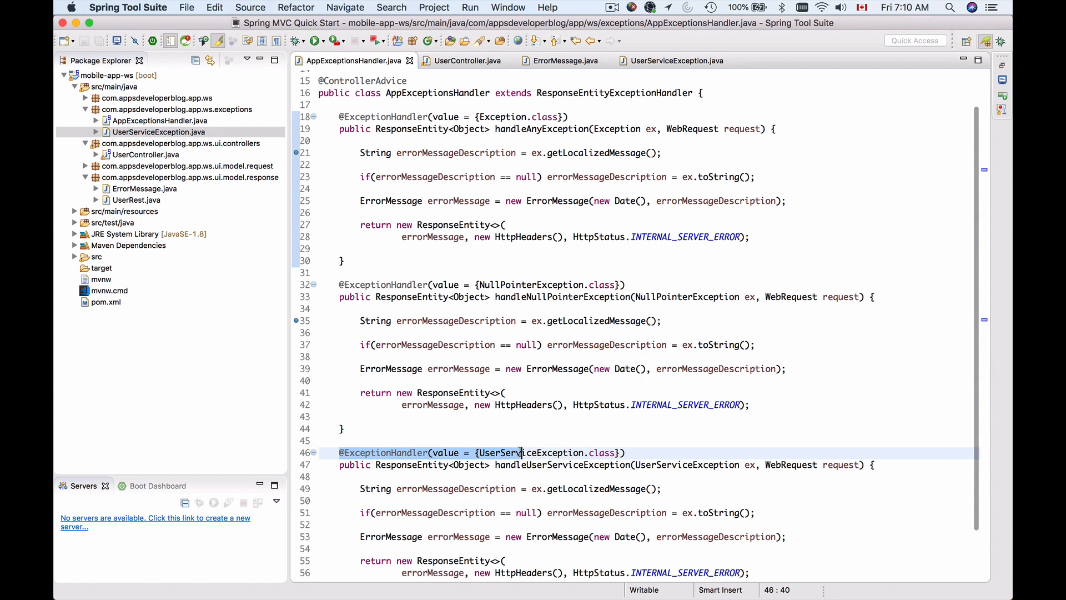
click(625, 453)
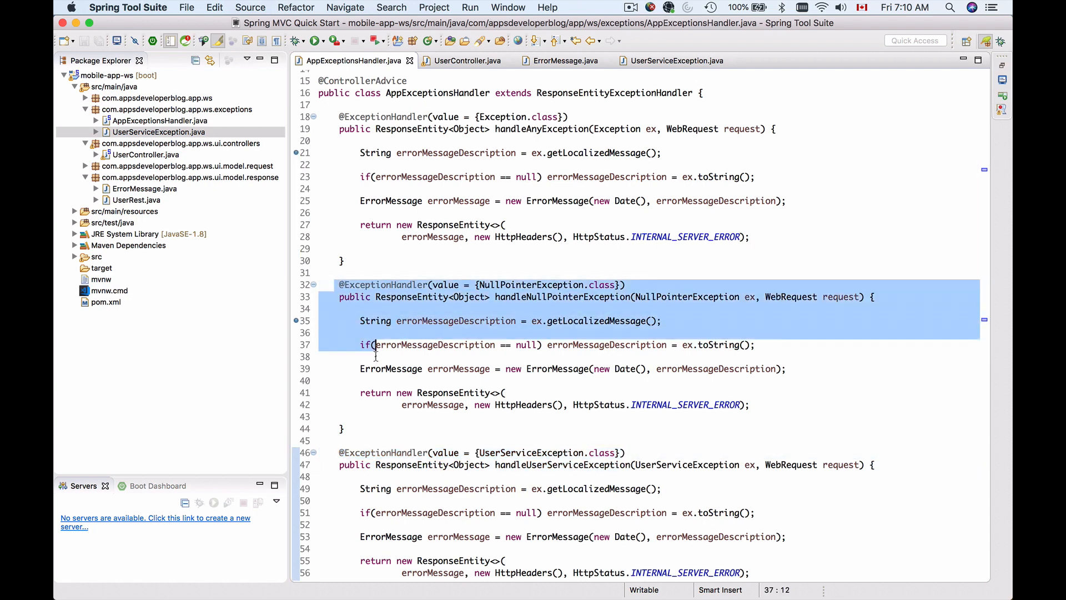
click(380, 428)
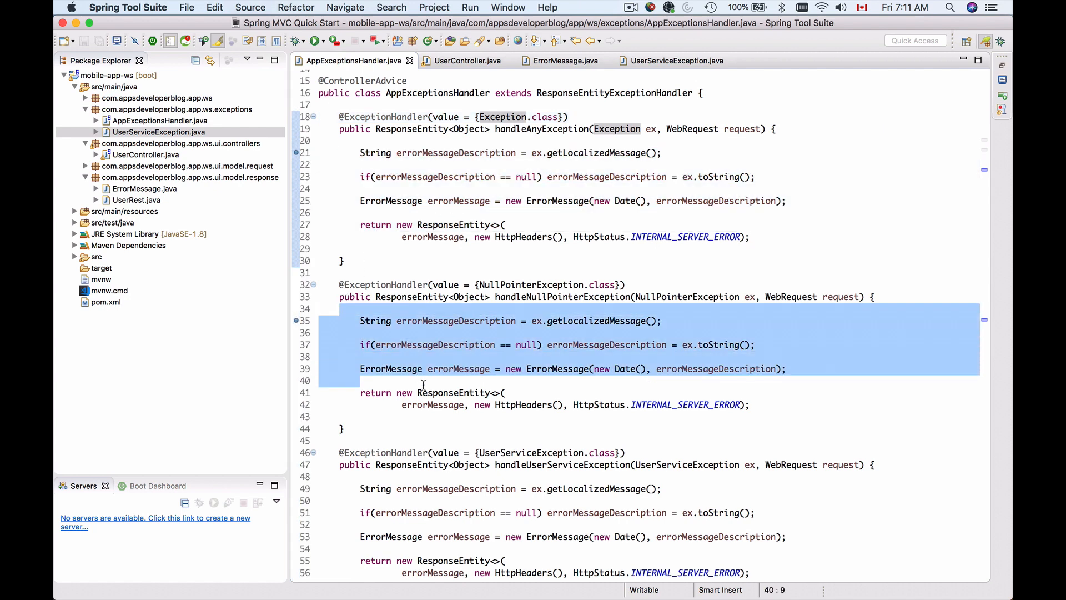
click(420, 392)
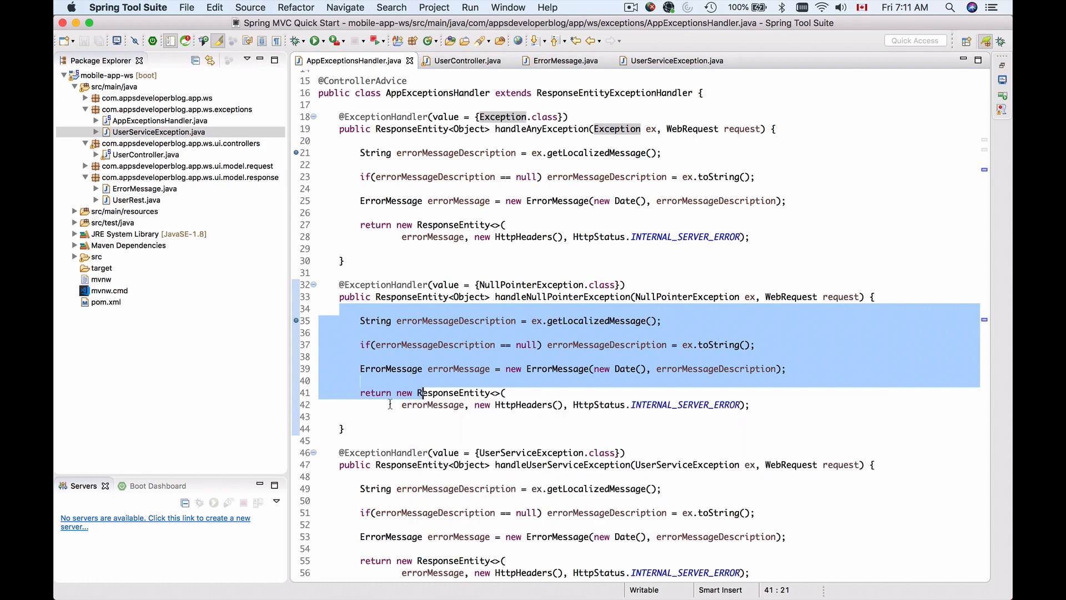
click(381, 405)
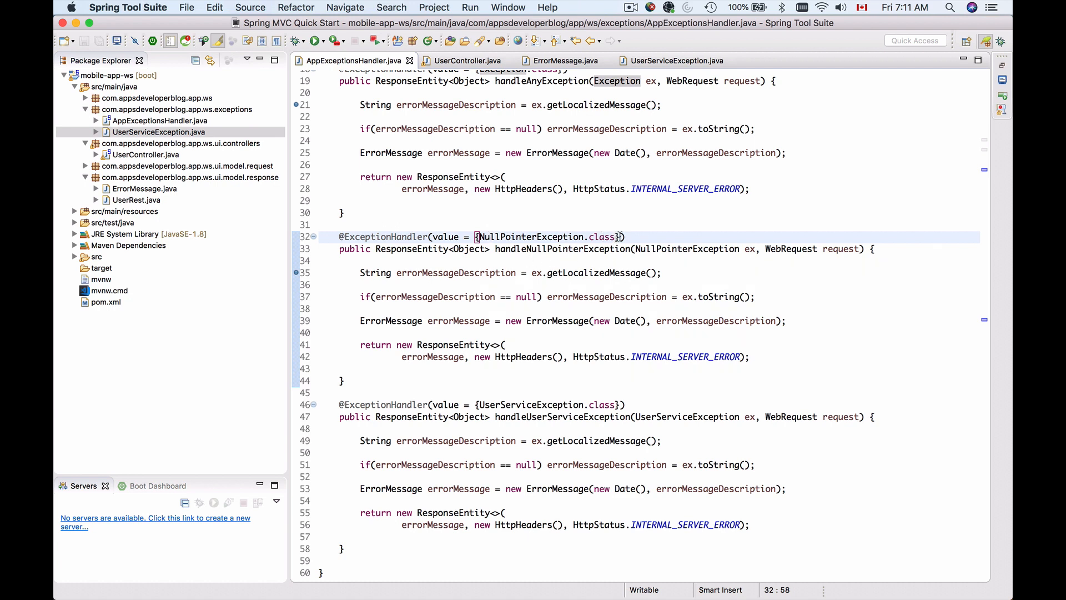
text(, UserServiceException.class)
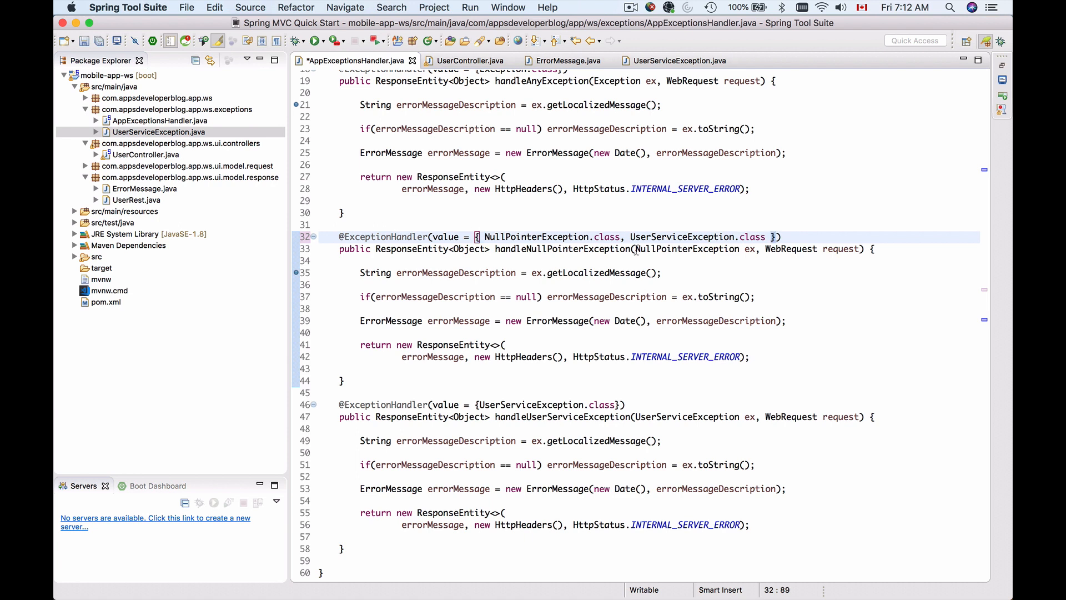
double_click(693, 237)
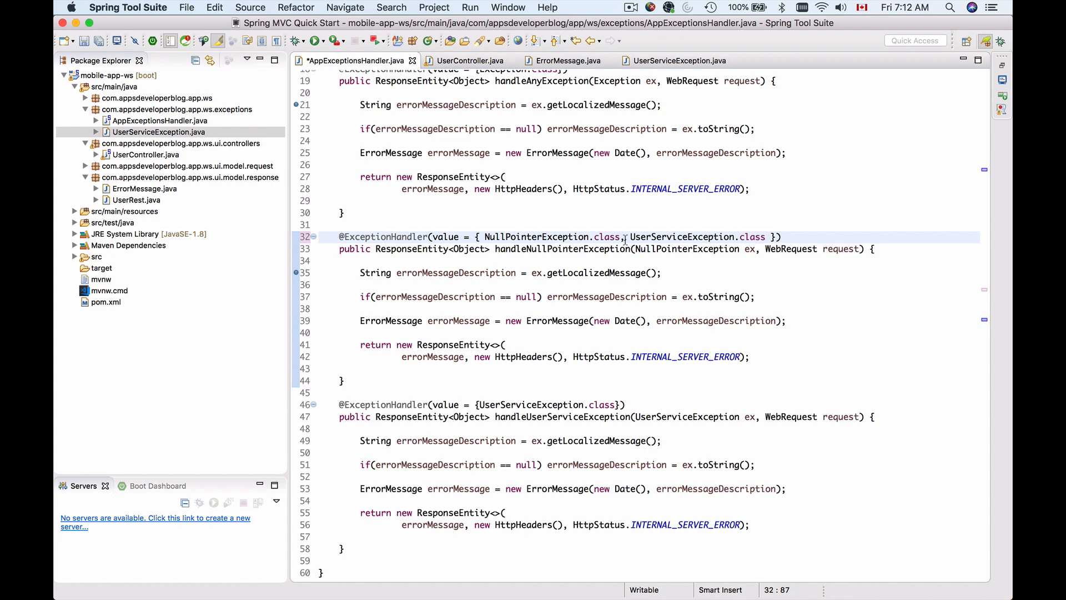
click(392, 385)
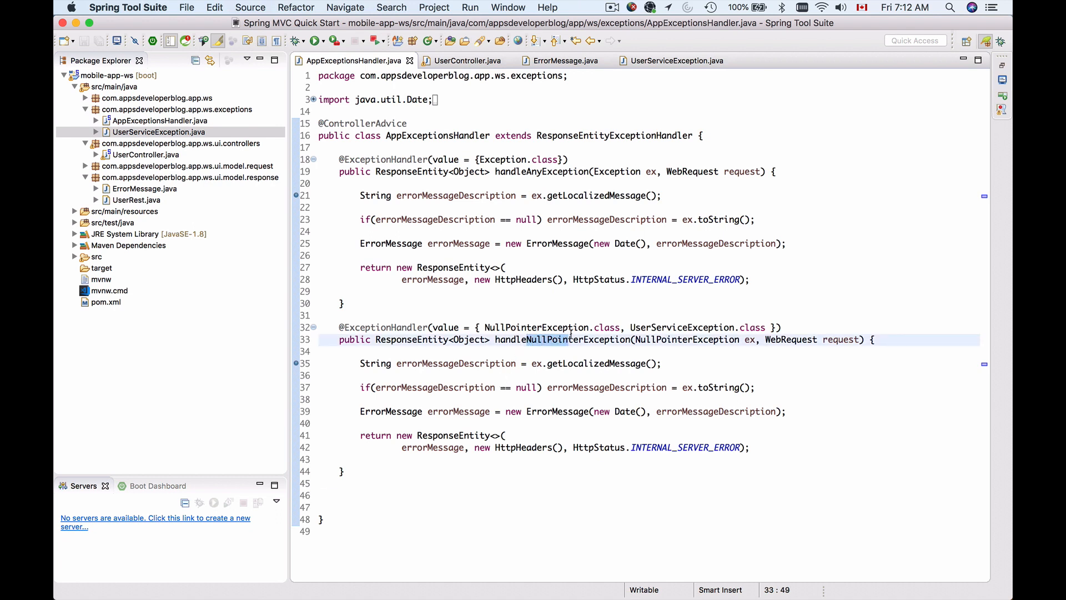
mouse_move(584, 339)
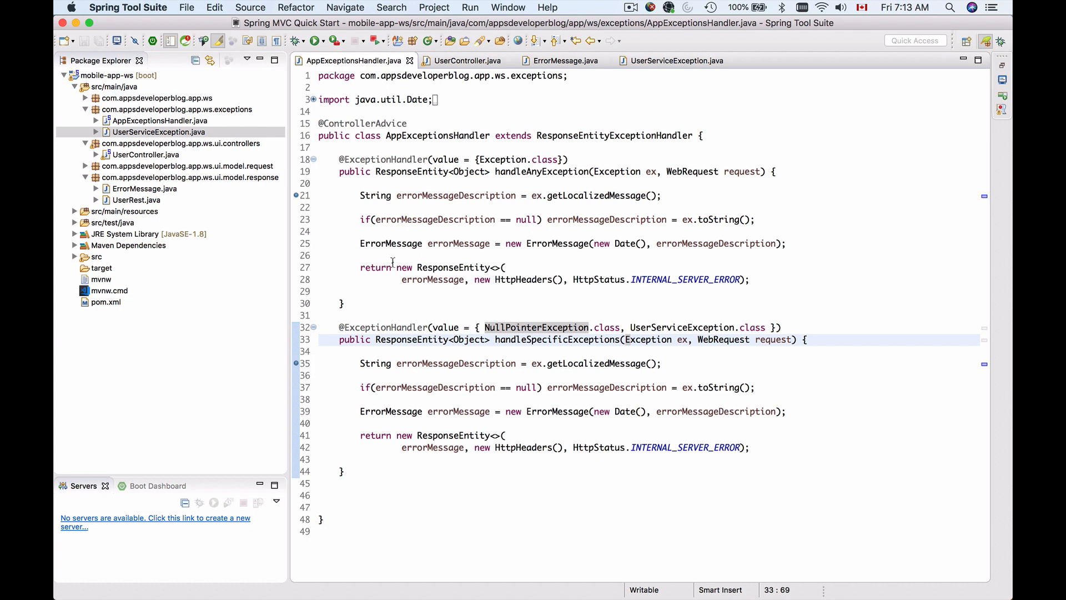
mouse_move(487, 206)
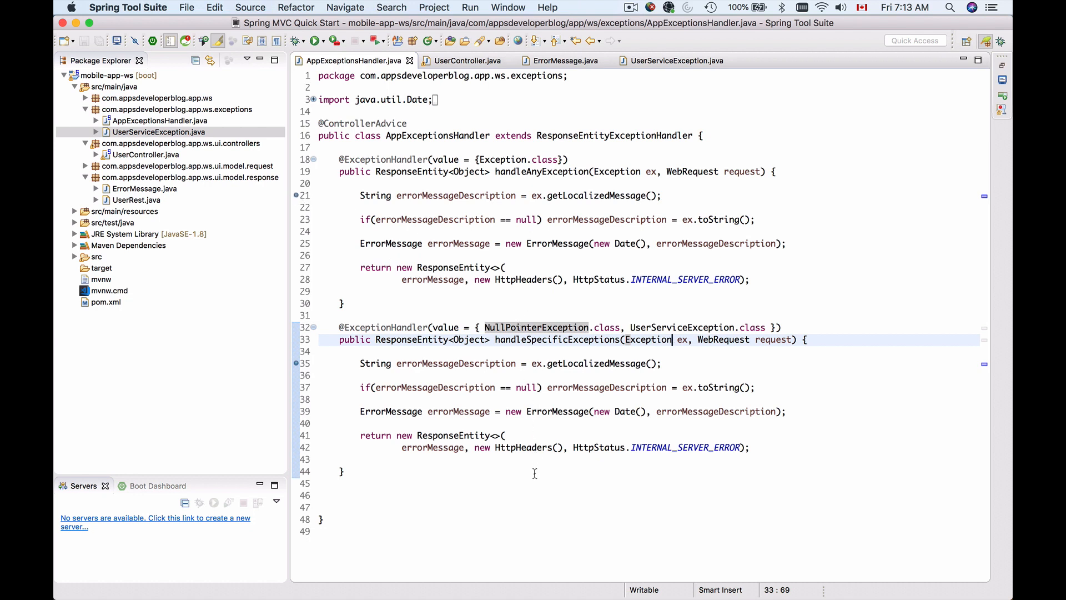
mouse_move(534, 427)
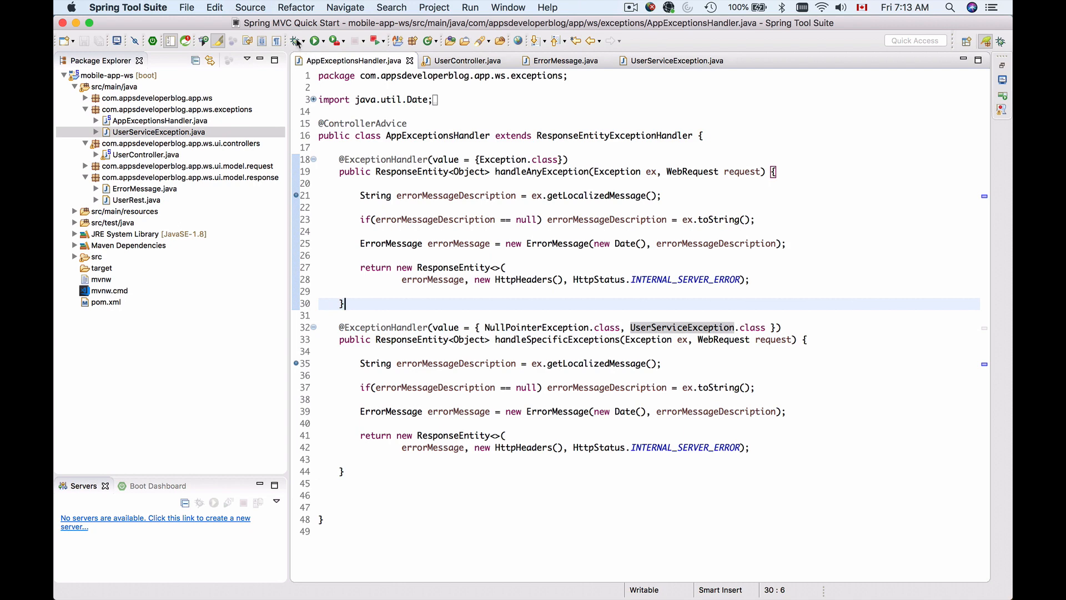
- Launch the Spring Boot app in debug mode to hit the line 35 breakpoint
click(314, 40)
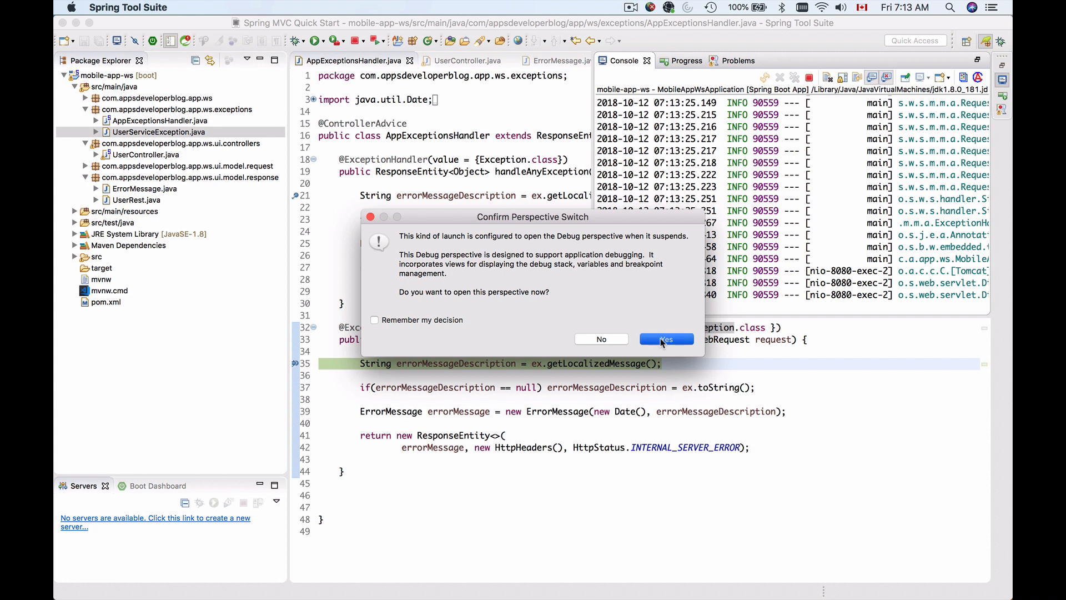
- Accept the Debug perspective switch and confirm ex is a UserServiceException in Variables
click(666, 340)
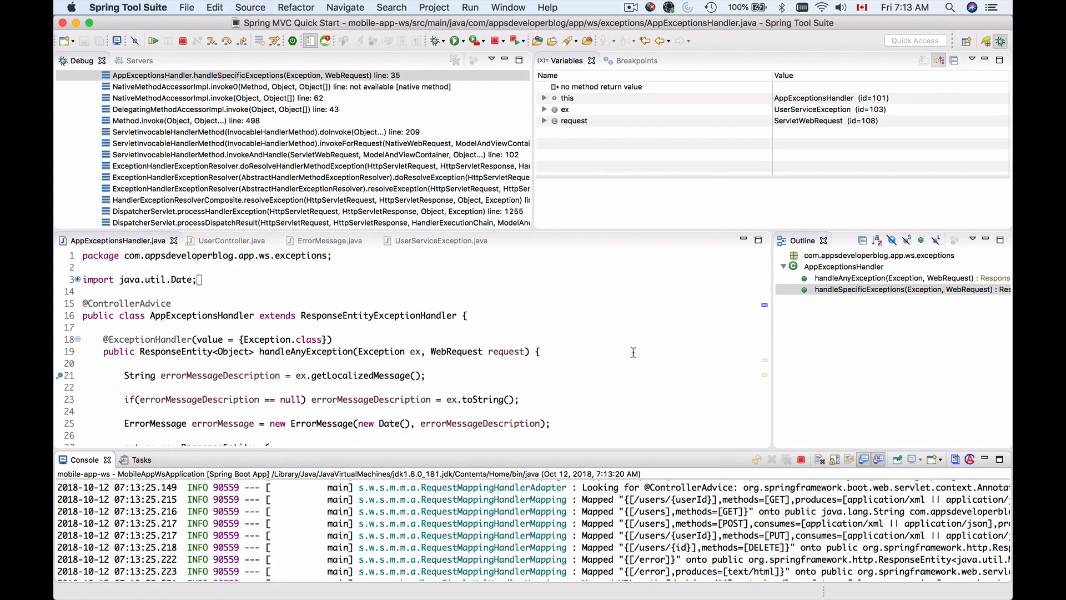
scroll(down, 3)
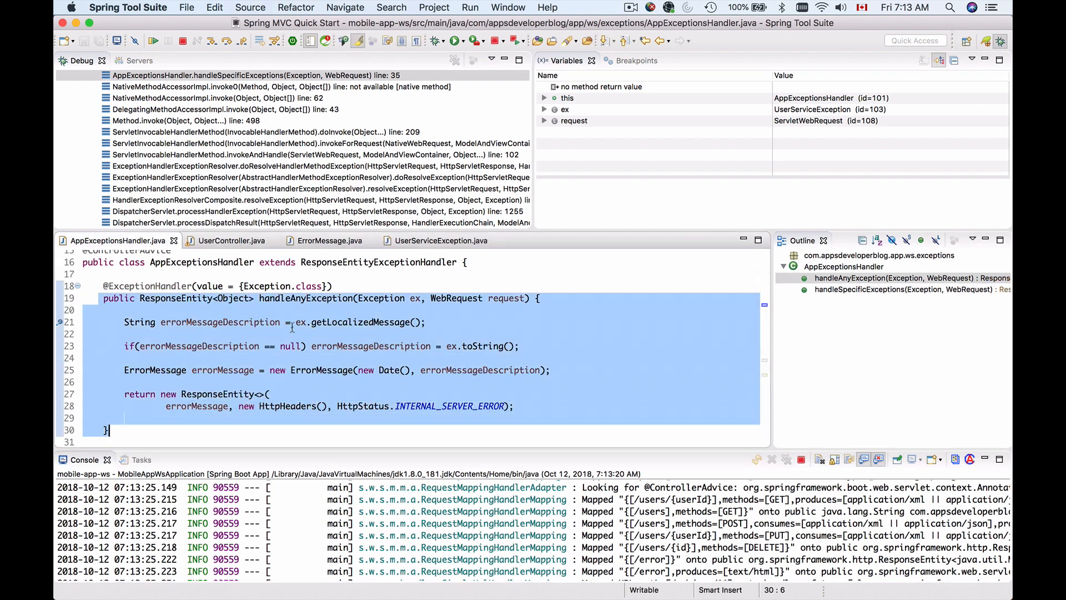
scroll(down, 3)
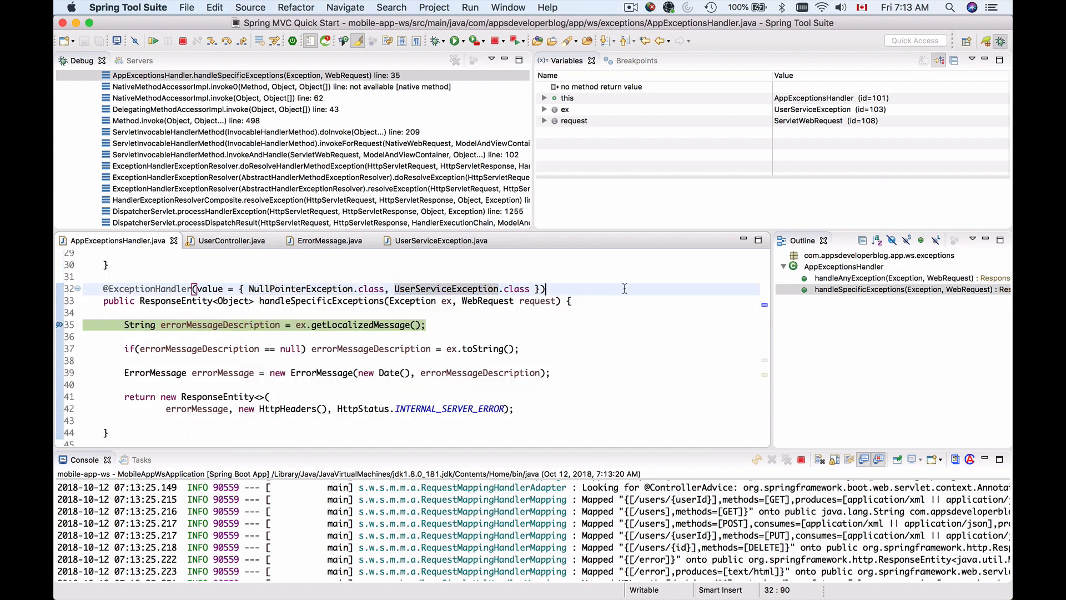
scroll(up, 3)
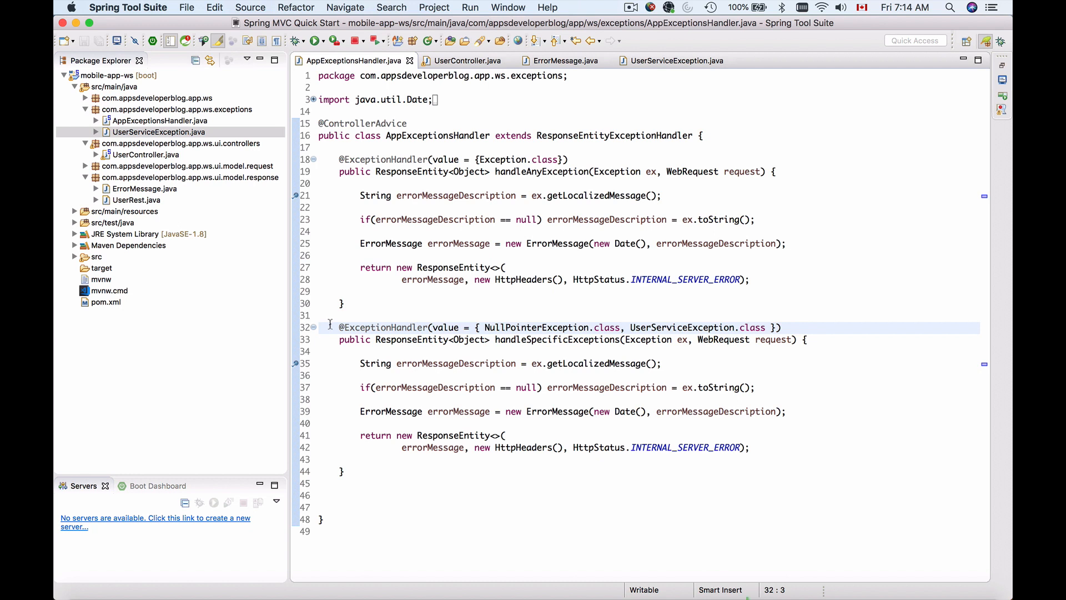
click(342, 471)
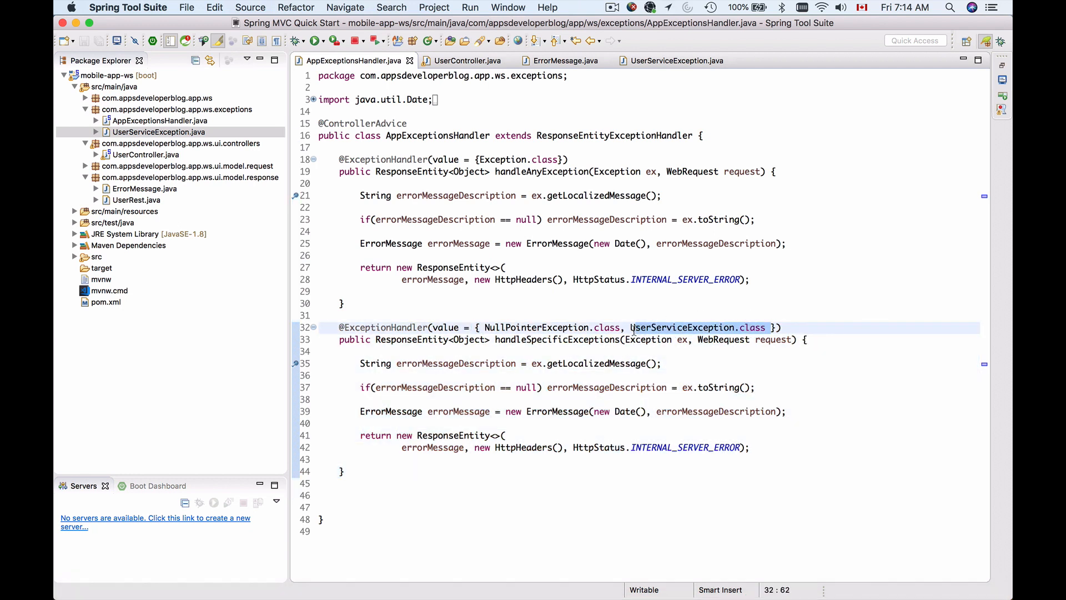
mouse_move(382, 327)
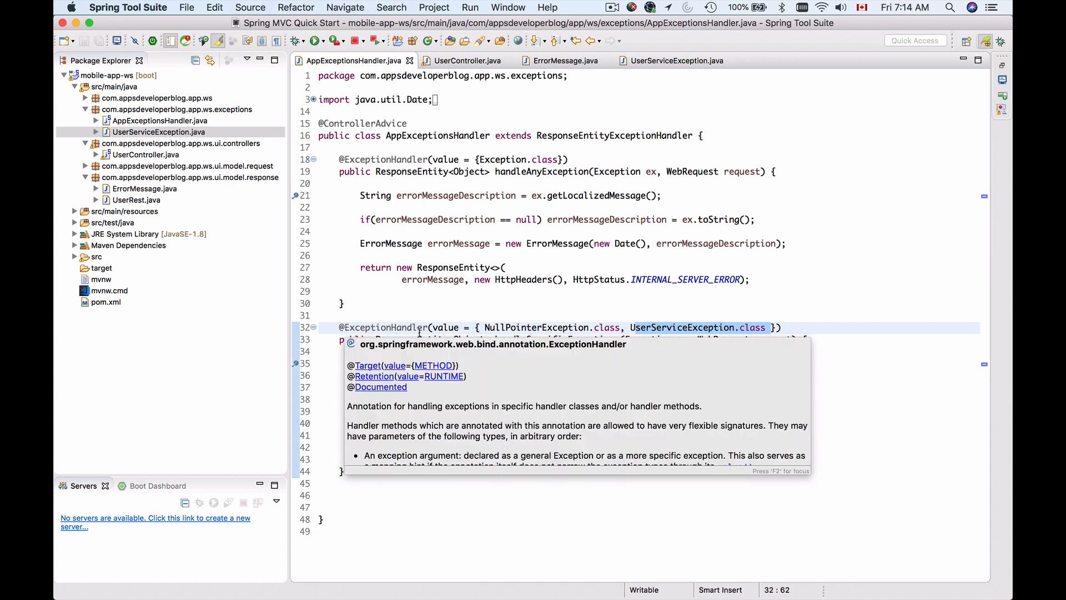